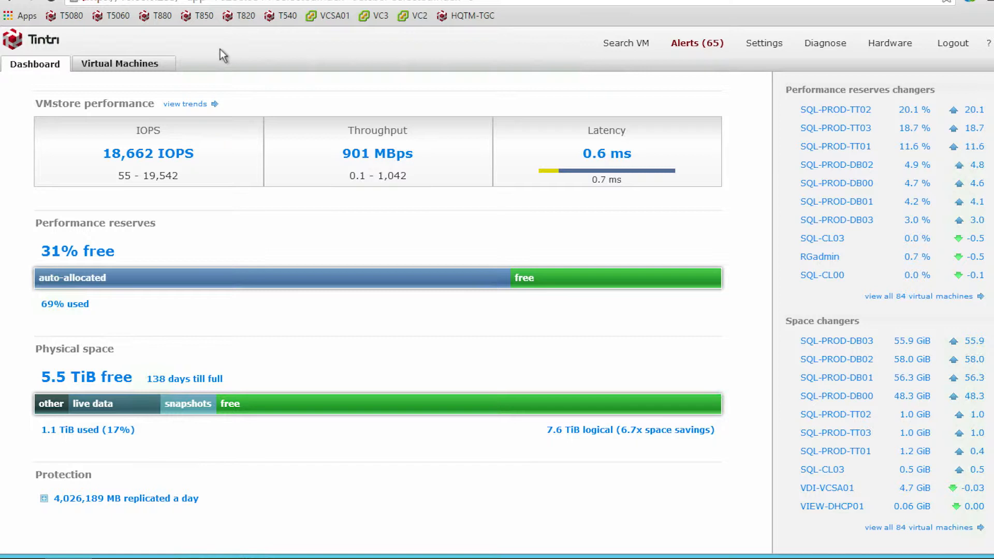
# Switch from the Dashboard to the Virtual Machines table.
pyautogui.click(120, 64)
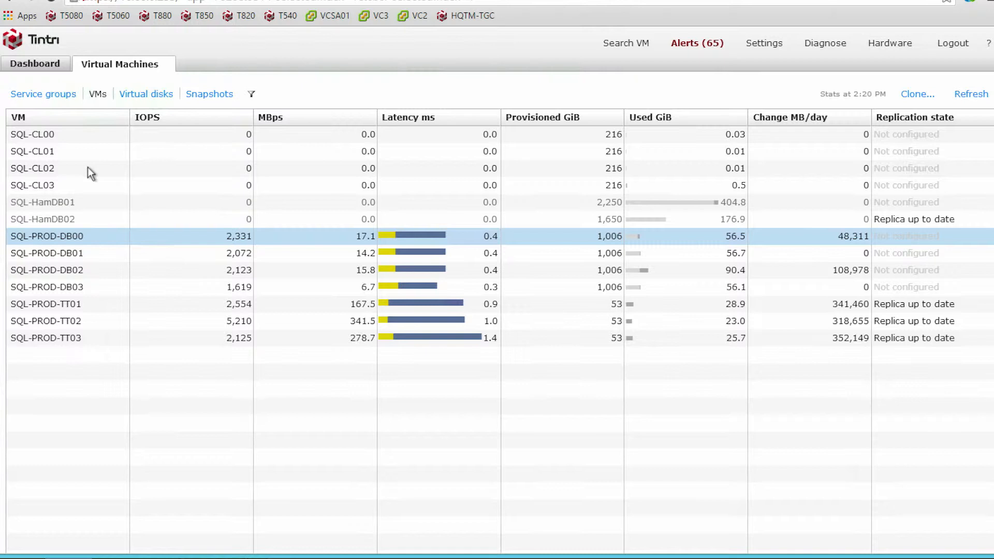
pyautogui.moveTo(412, 53)
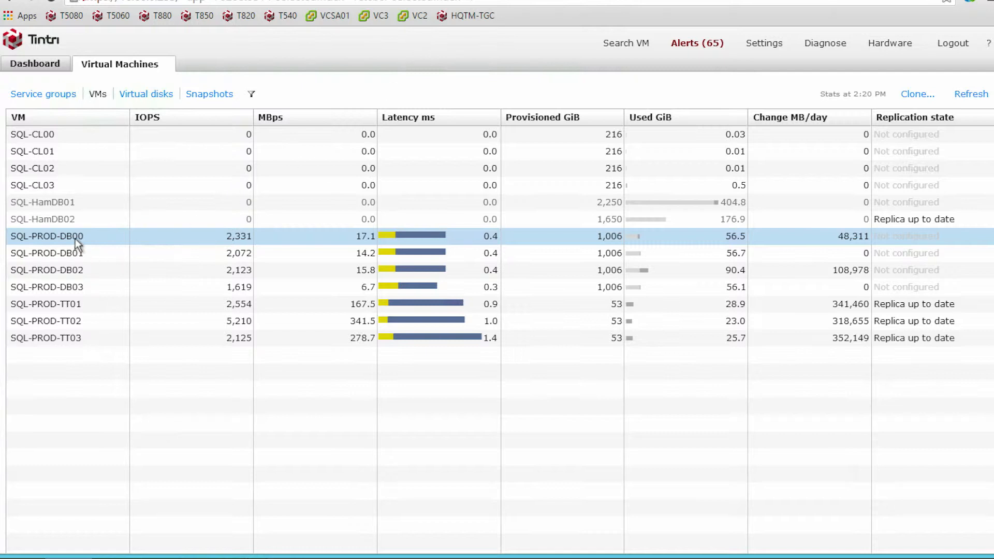
# Apply SQL-PROD-DB00 protection with hourly, daily, weekly, monthly and quarterly snapshots enabled.
pyautogui.rightClick(47, 236)
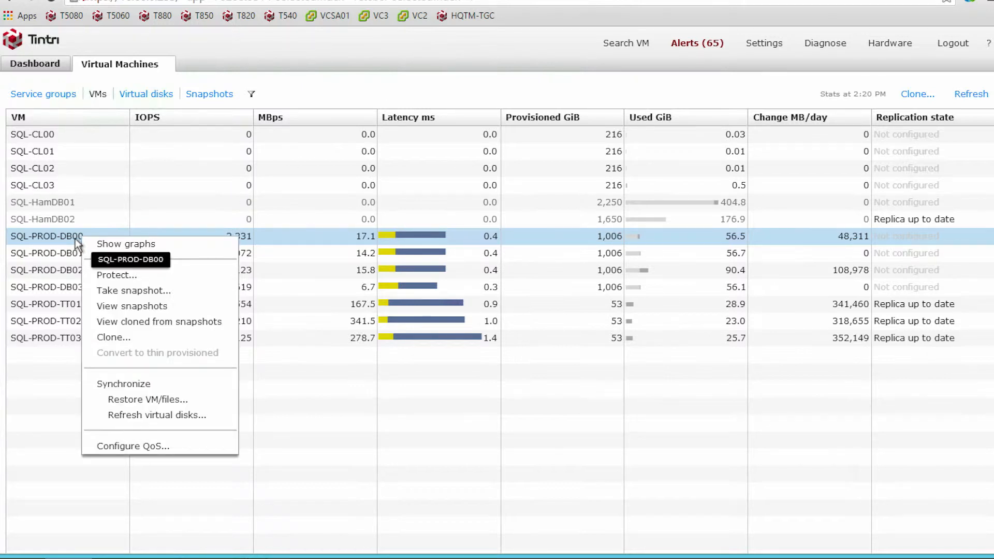
pyautogui.moveTo(116, 275)
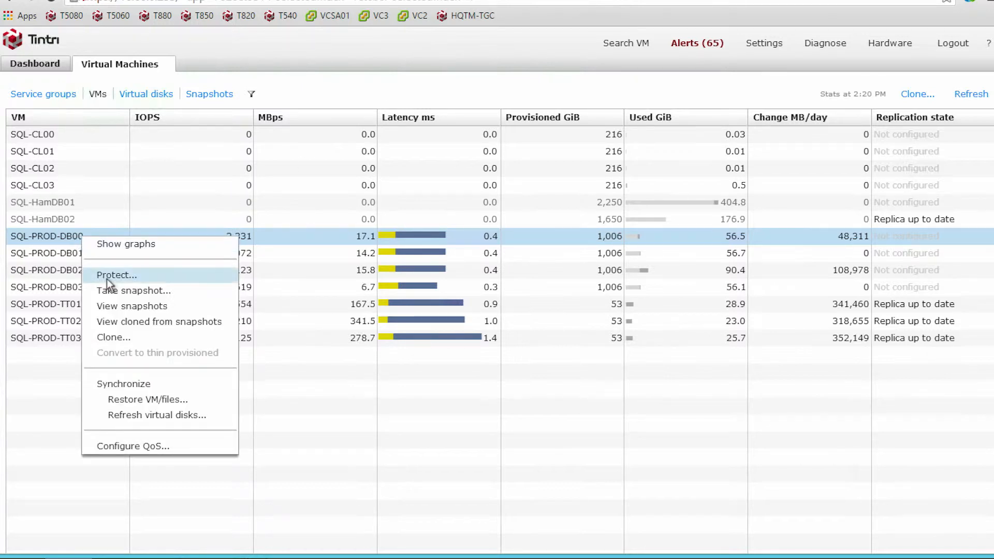
pyautogui.click(116, 274)
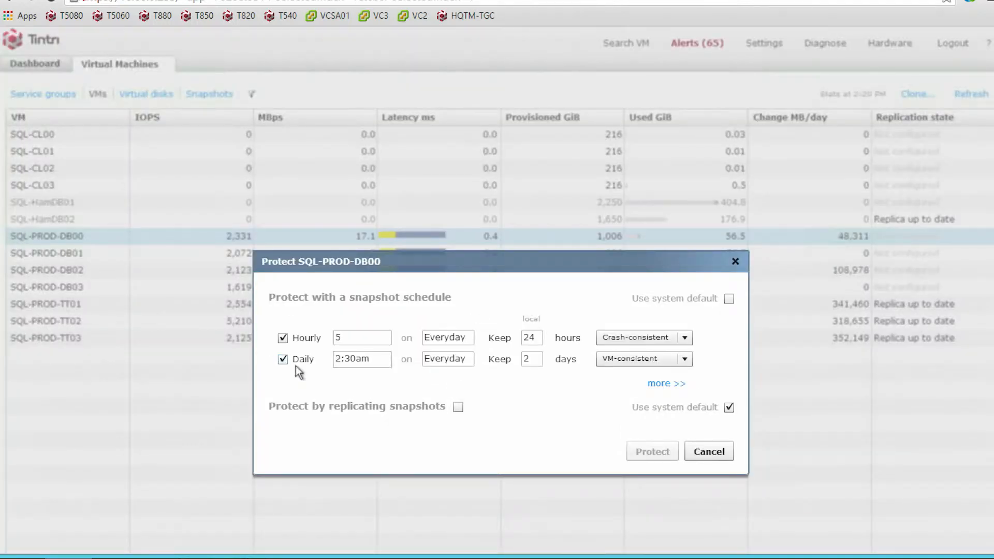
pyautogui.click(666, 383)
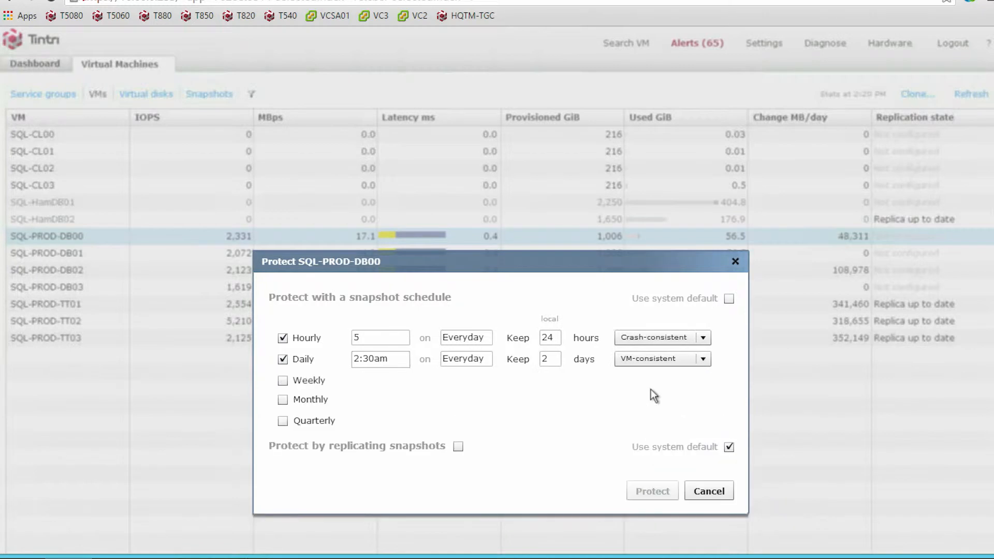
pyautogui.click(282, 379)
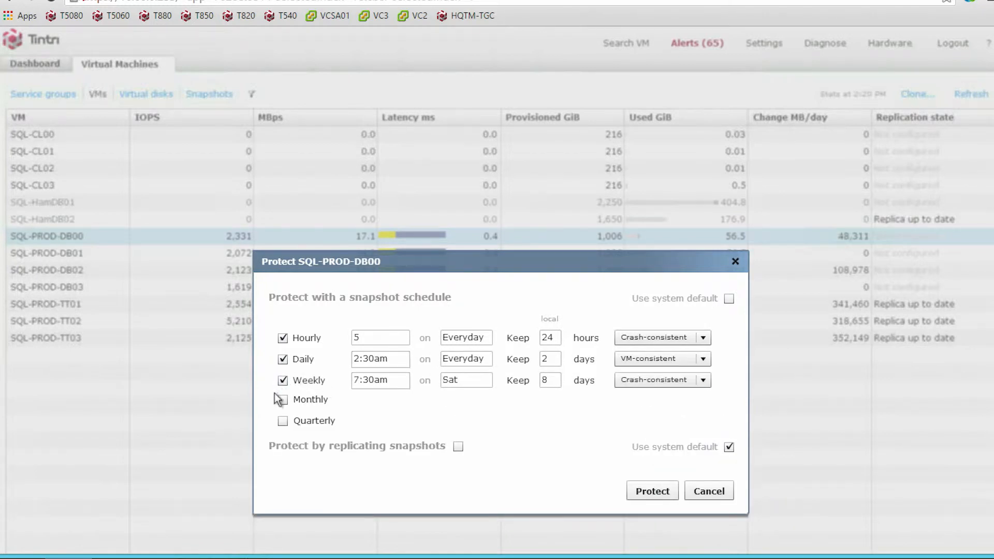
pyautogui.click(282, 399)
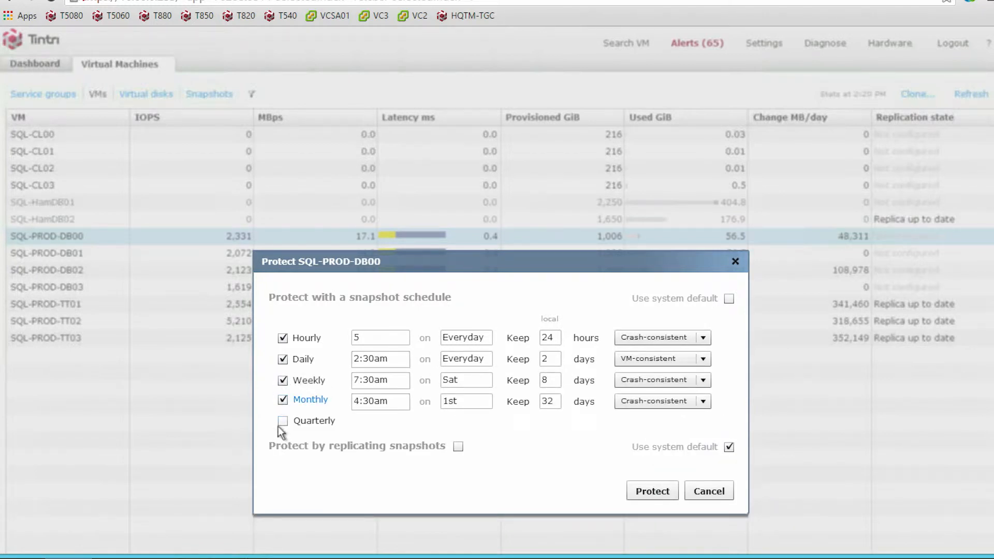
pyautogui.click(282, 420)
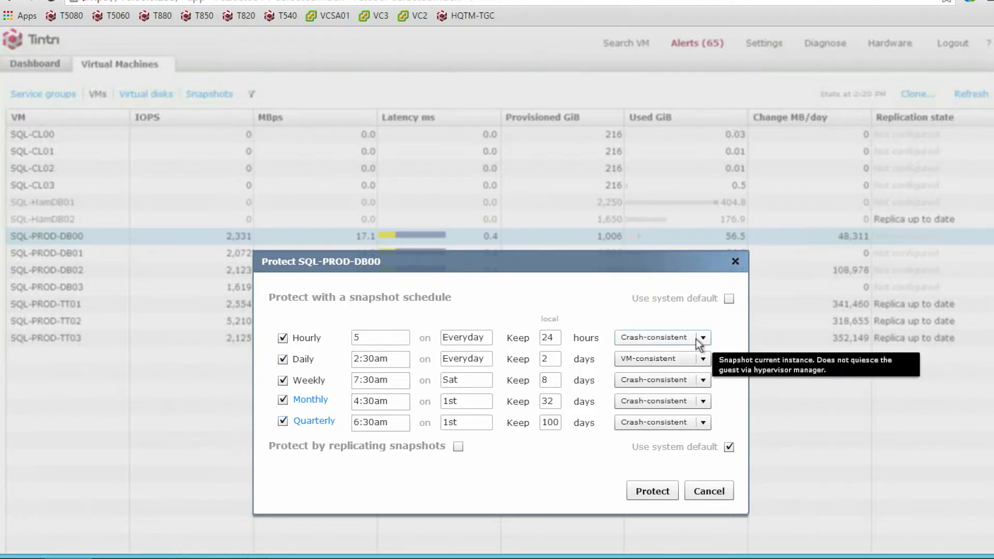
pyautogui.click(702, 336)
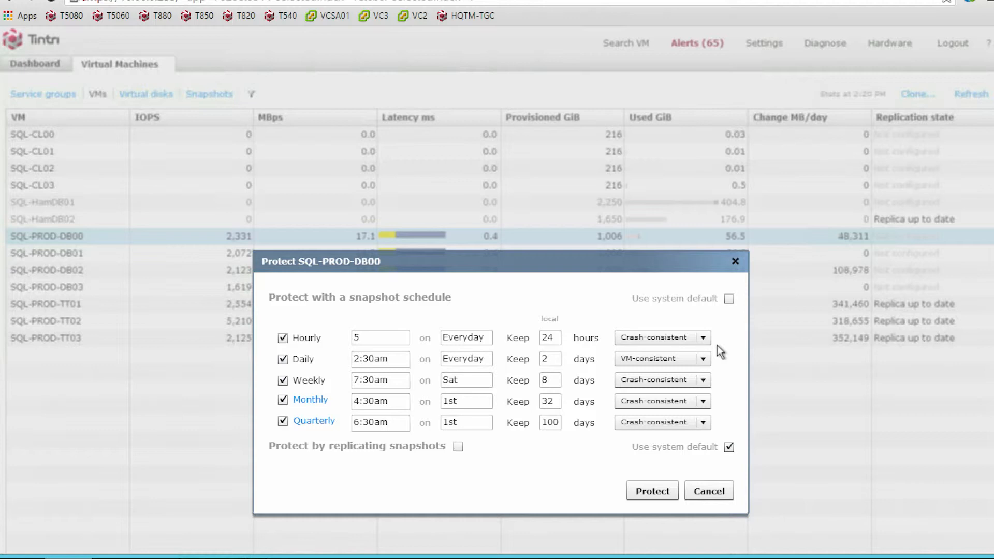
pyautogui.click(708, 490)
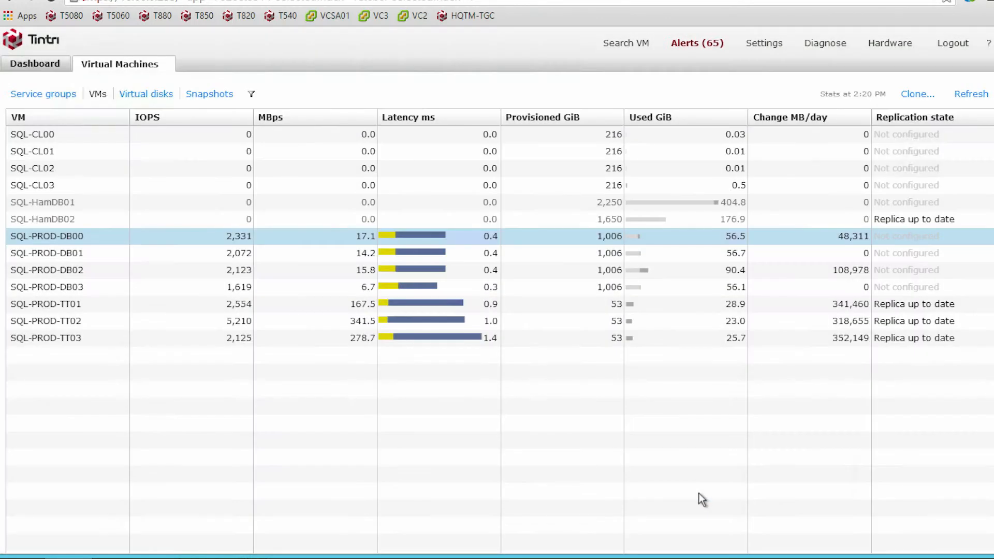
# Take a crash-consistent snapshot of SQL-PROD-DB00 titled 'A manual snapshot'.
pyautogui.rightClick(46, 236)
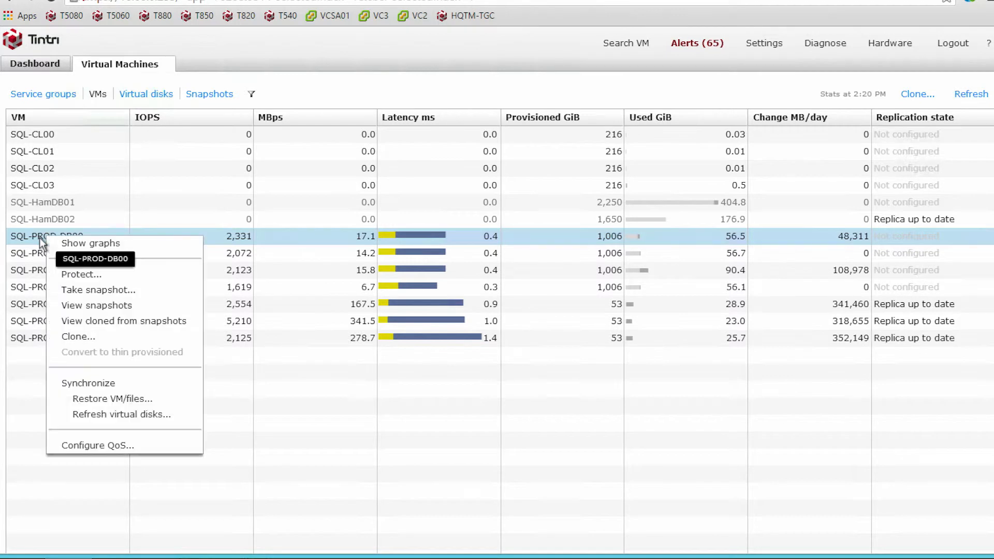
pyautogui.click(98, 290)
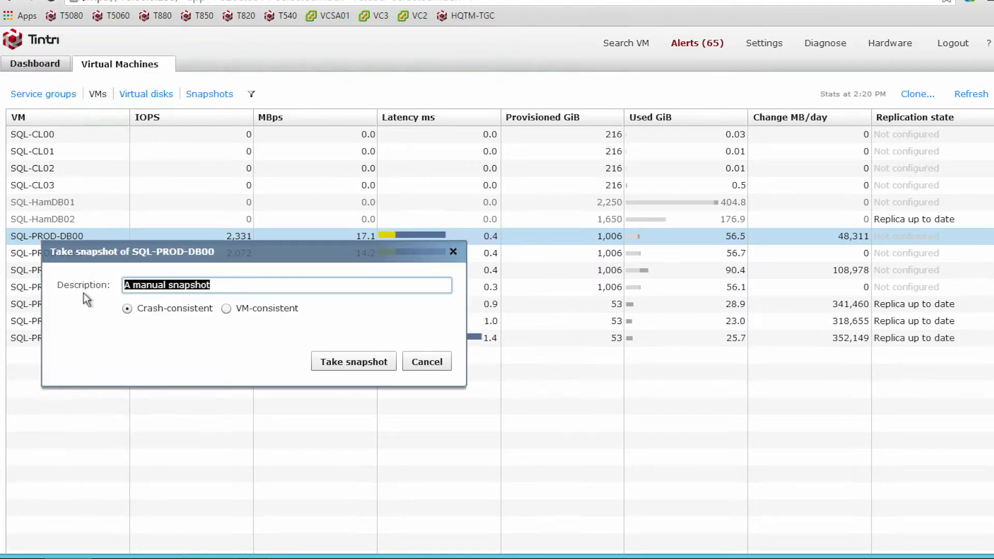
pyautogui.moveTo(214, 327)
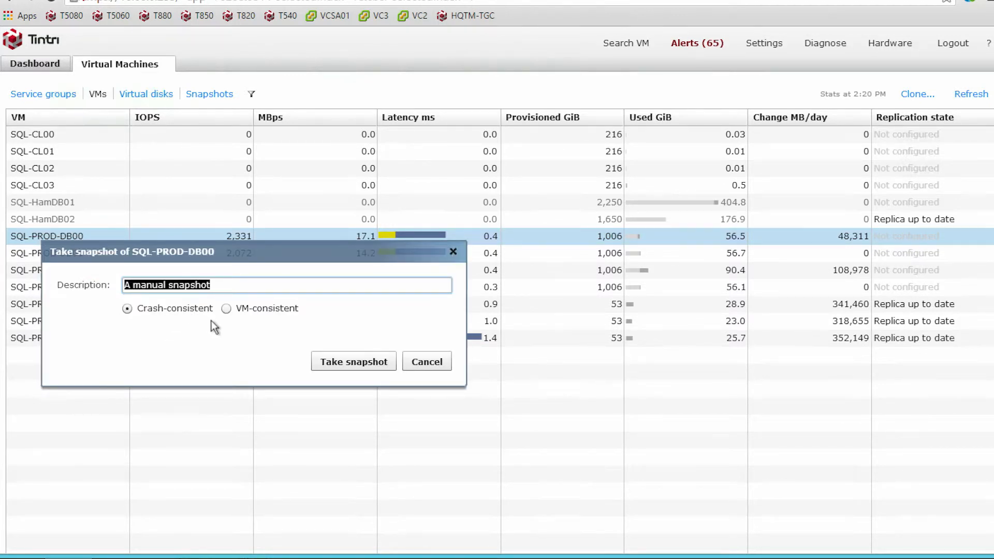
pyautogui.moveTo(353, 361)
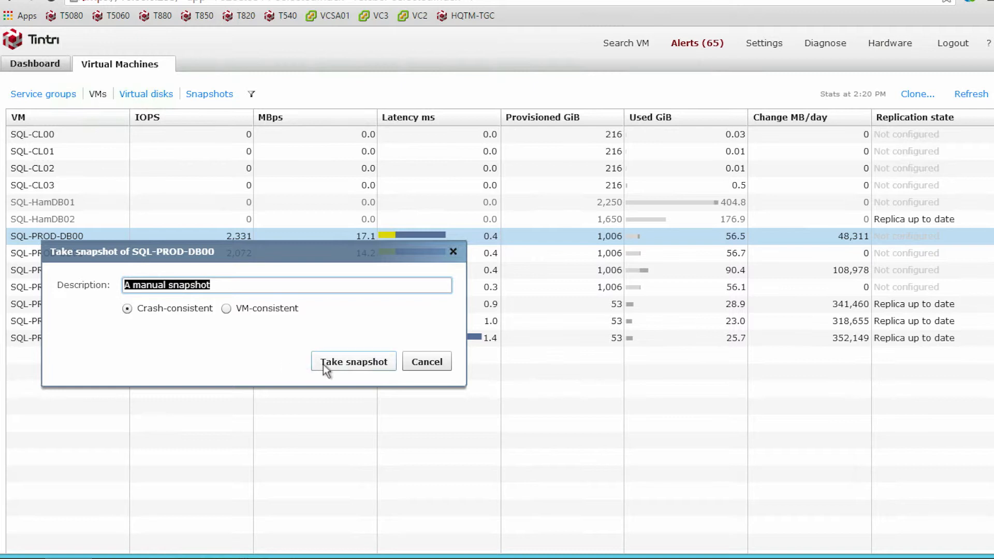
pyautogui.click(353, 361)
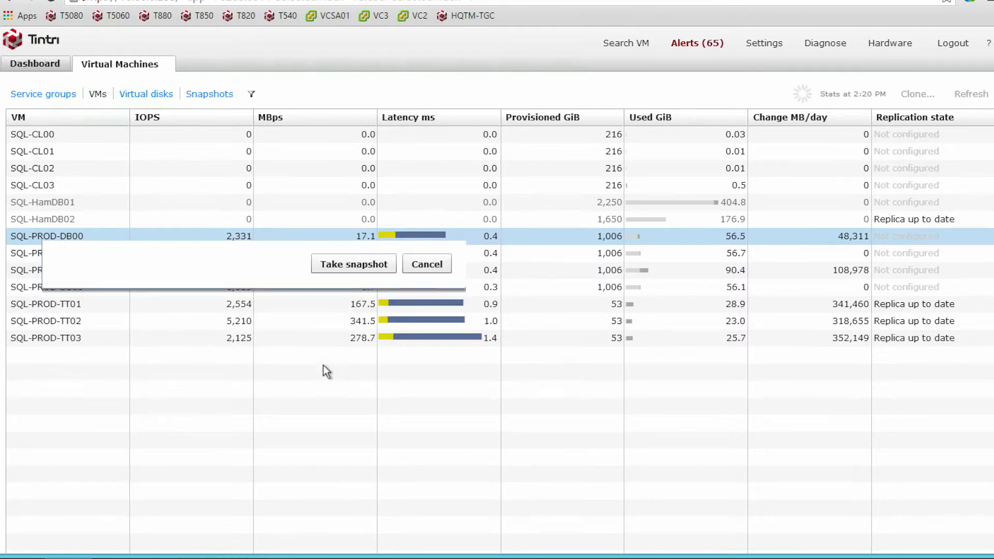
pyautogui.click(426, 264)
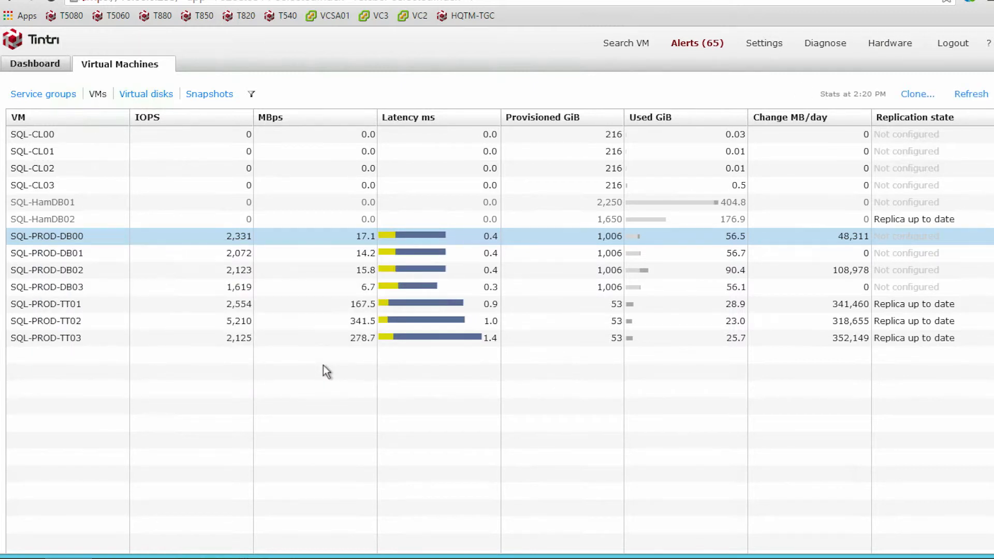
pyautogui.moveTo(534, 178)
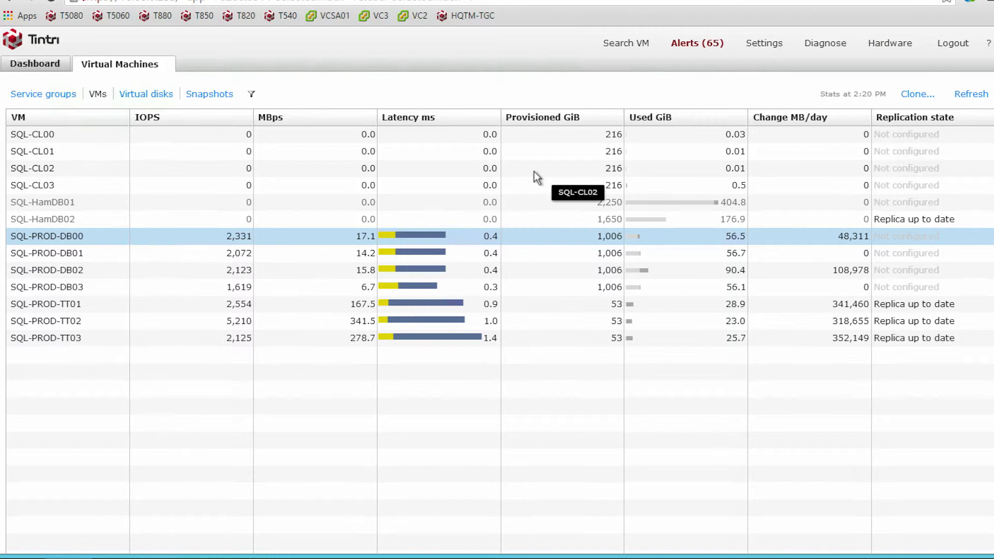
pyautogui.moveTo(764, 43)
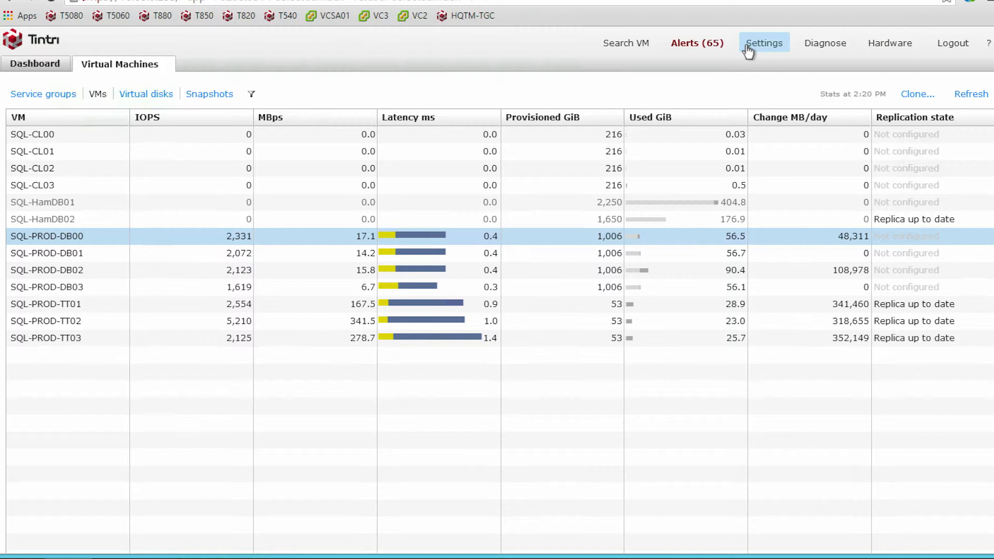
# Enable hourly, daily, weekly, monthly and quarterly snapshots in the default Protection settings, then close Settings.
pyautogui.click(763, 42)
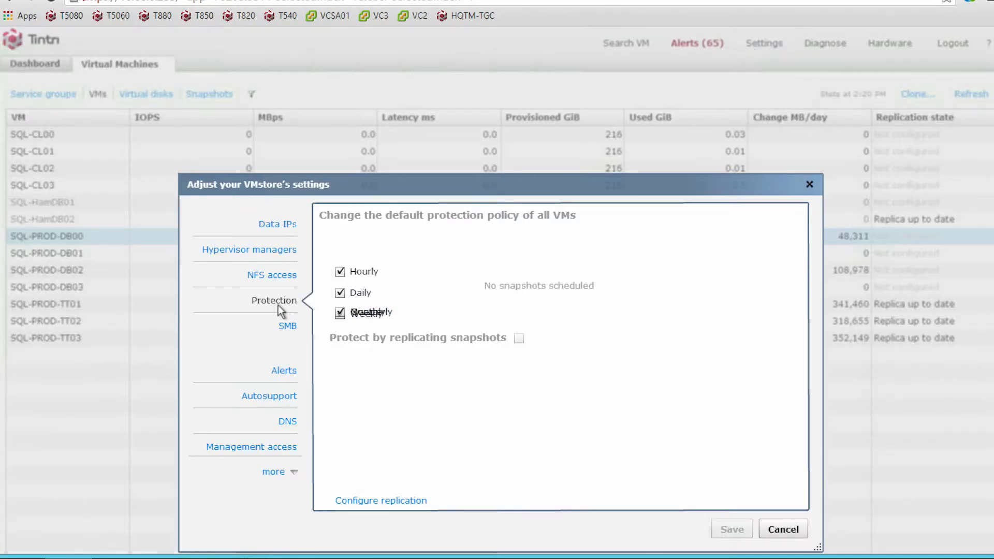
pyautogui.click(341, 271)
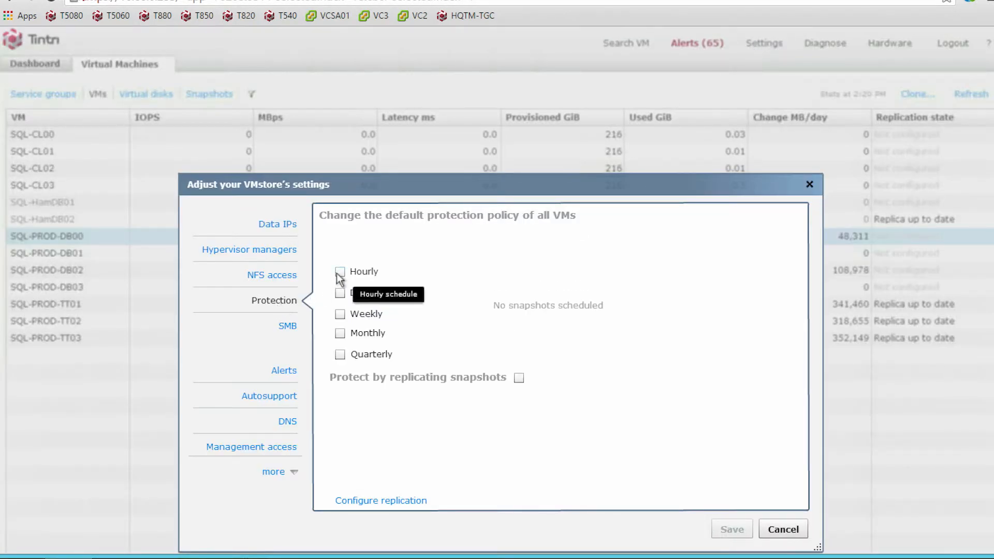
pyautogui.click(341, 271)
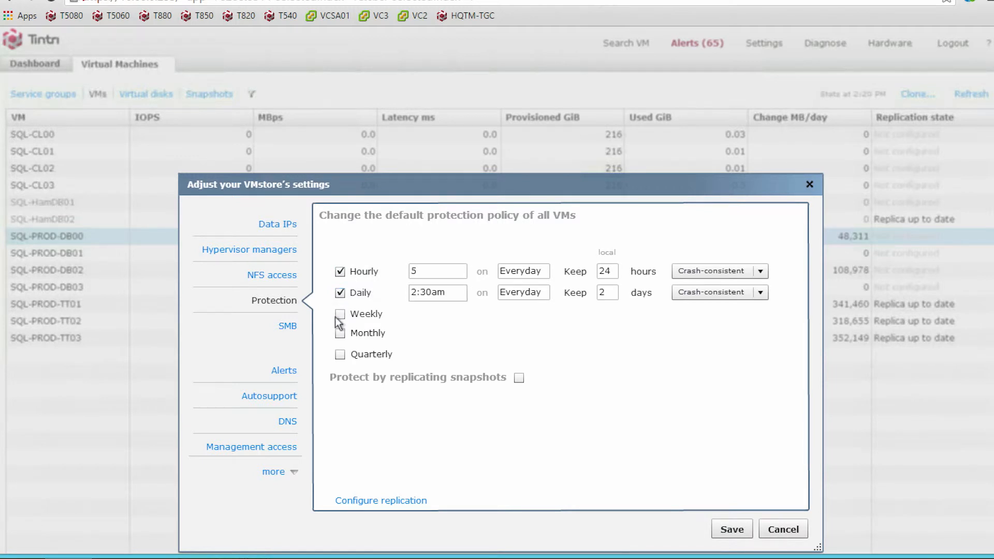
pyautogui.click(341, 313)
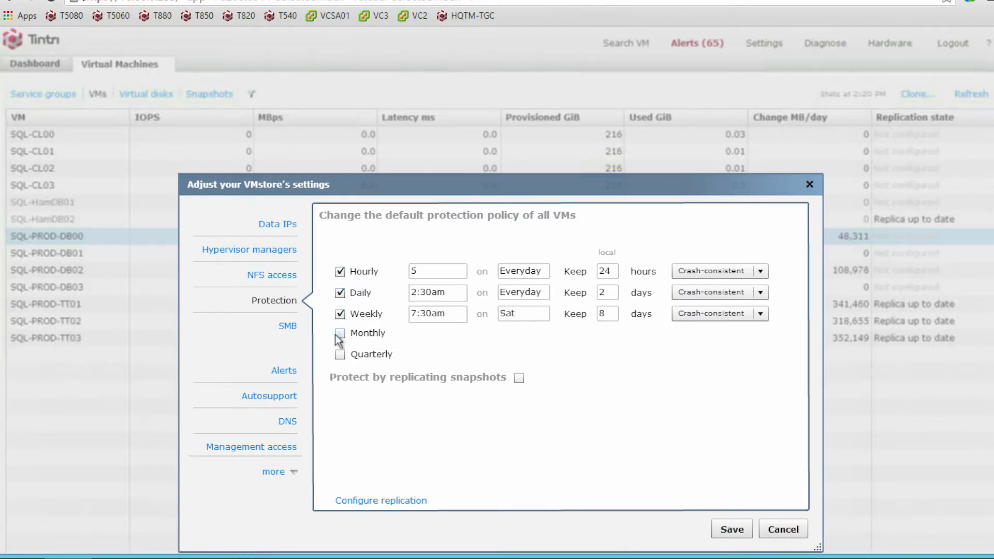
pyautogui.click(340, 333)
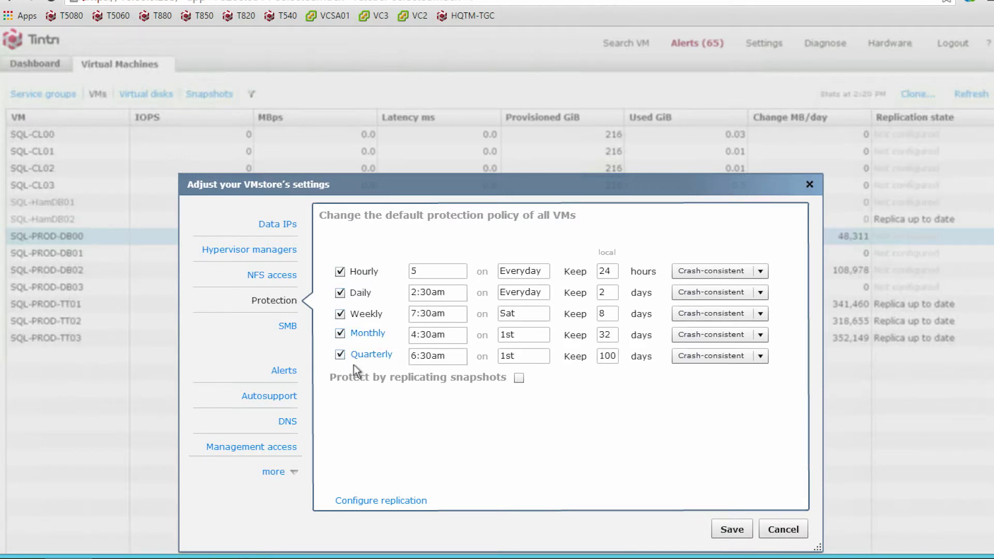
pyautogui.moveTo(675, 475)
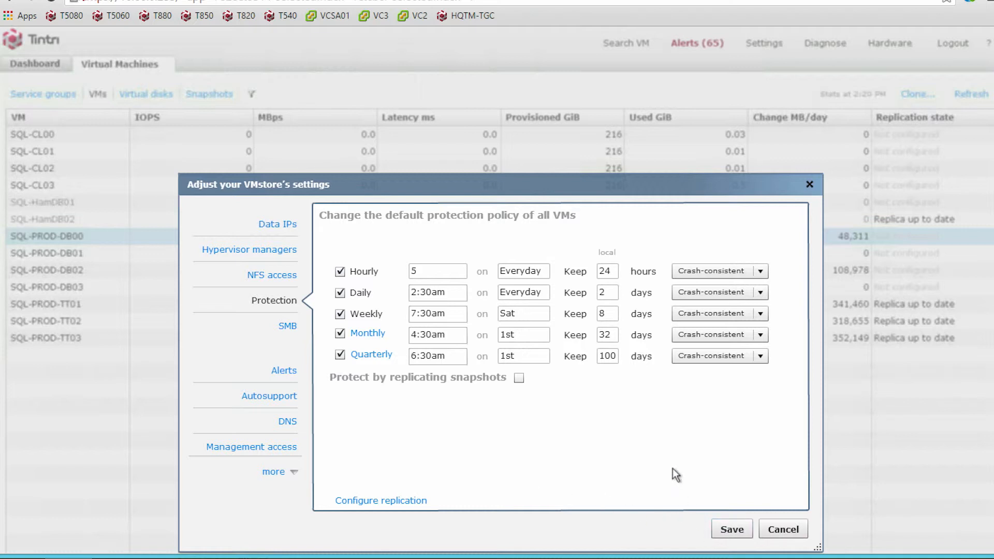
pyautogui.moveTo(797, 190)
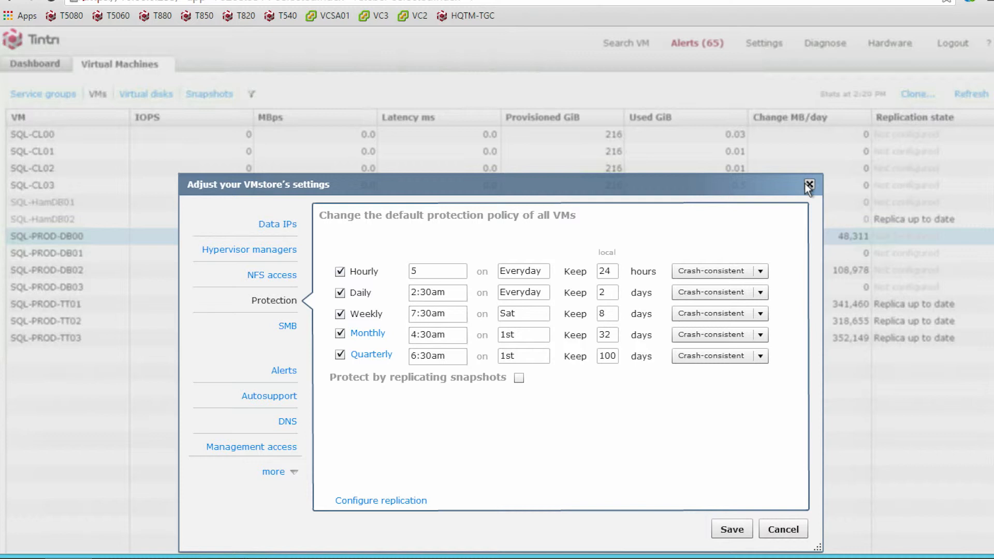
pyautogui.click(809, 185)
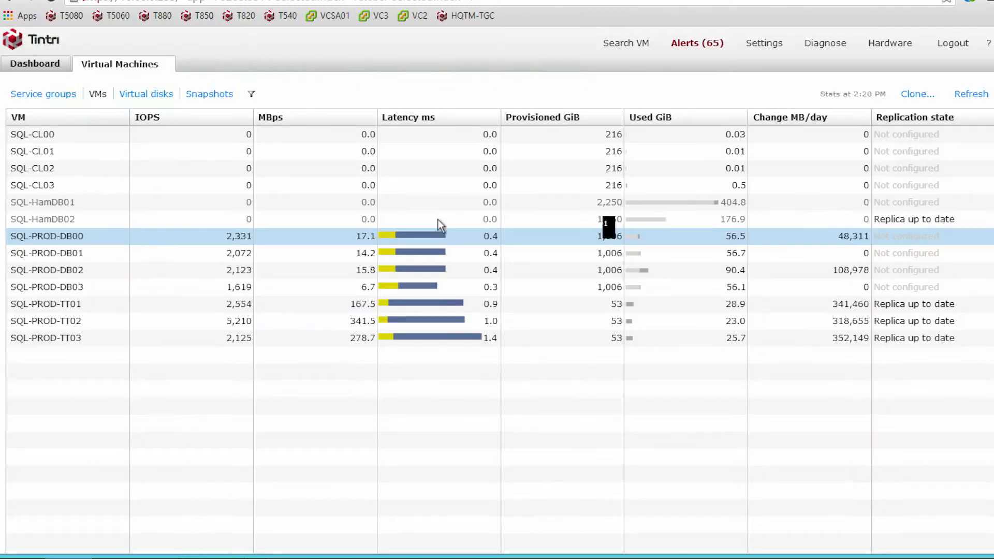
# Open View snapshots for SQL-PROD-DB00 to list its manual and scheduled snapshots.
pyautogui.rightClick(67, 236)
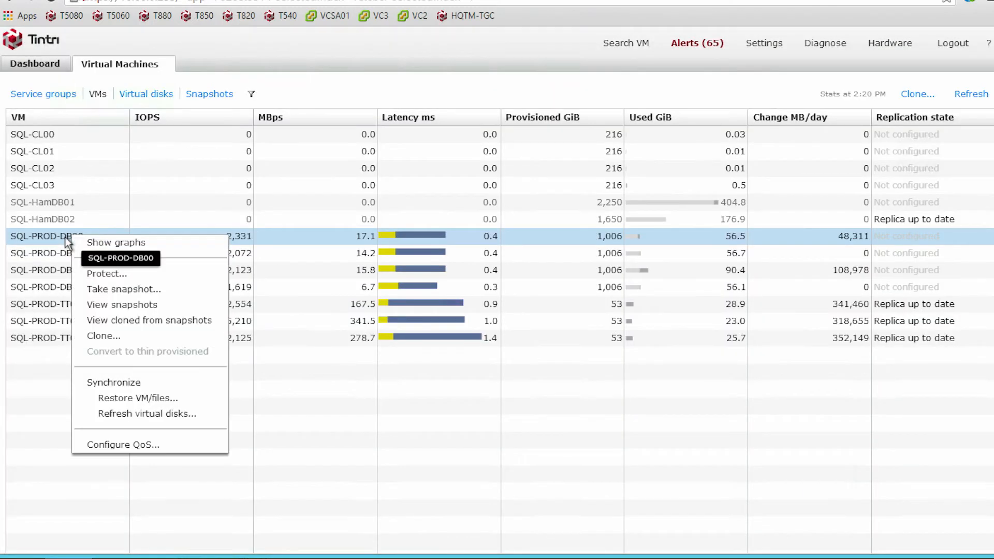
pyautogui.moveTo(122, 305)
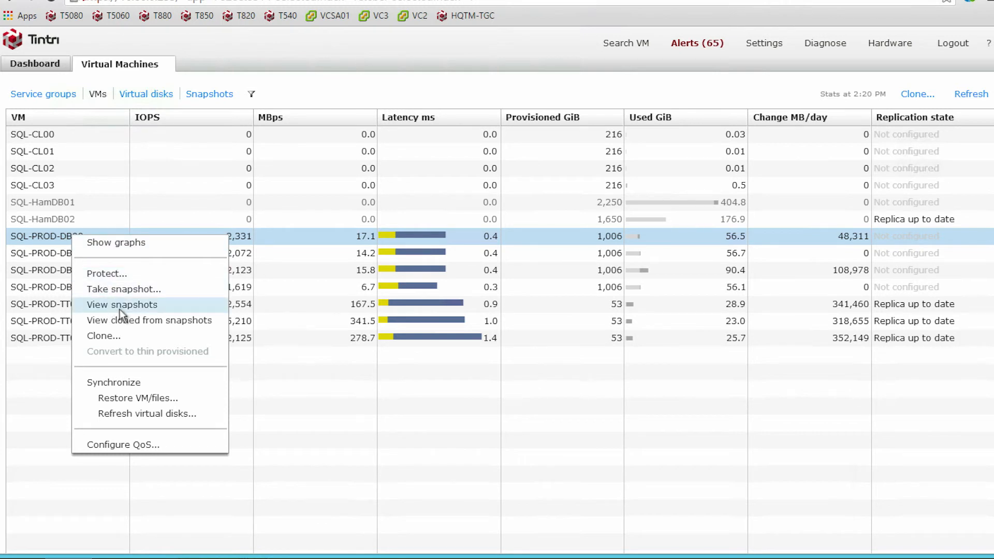
pyautogui.click(122, 305)
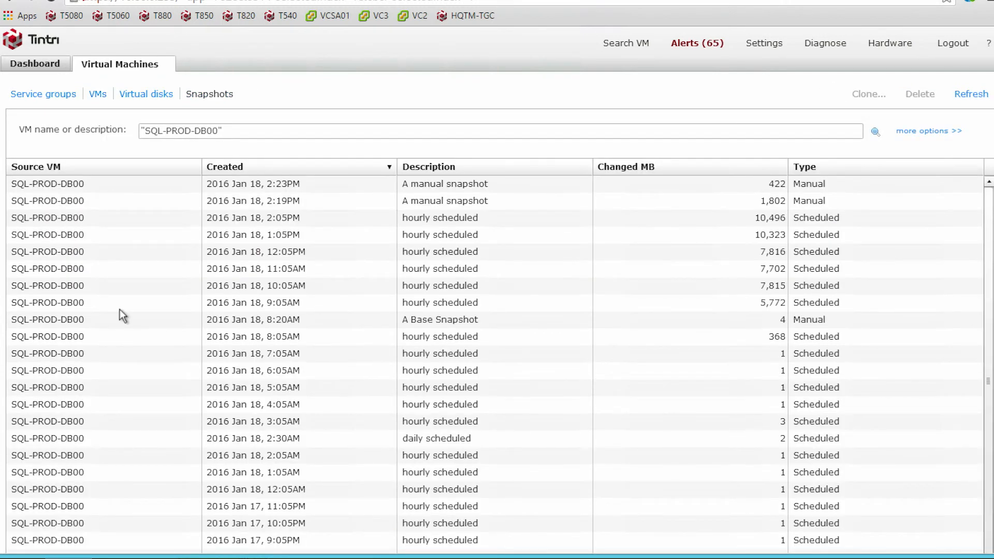